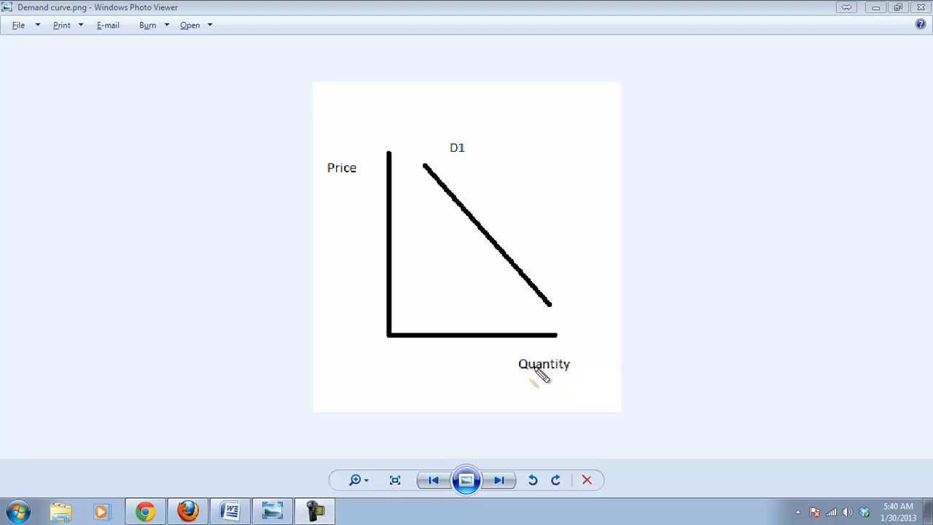
mouse_move(419, 180)
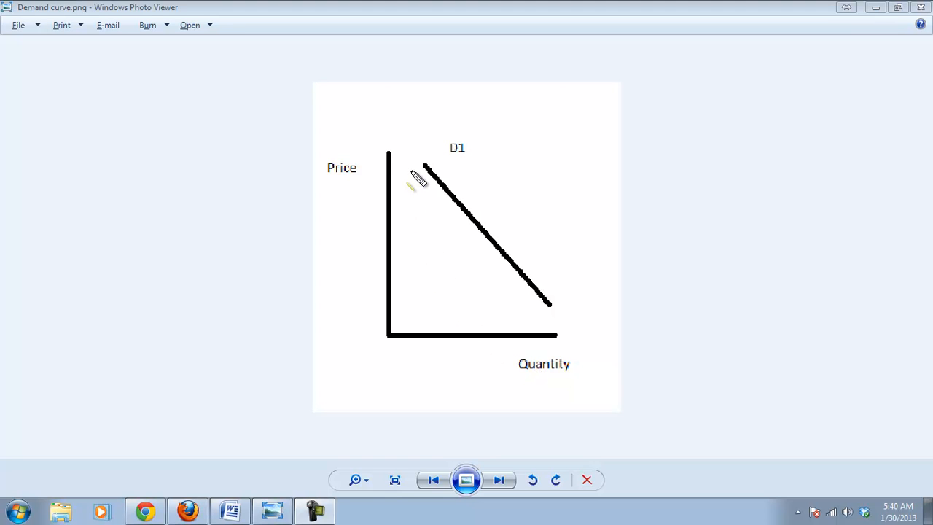
mouse_move(393, 179)
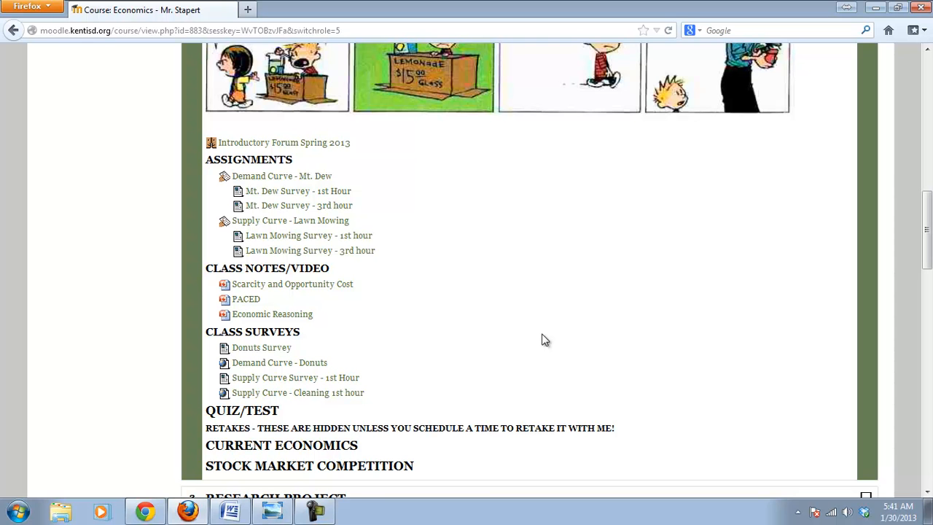
mouse_move(452, 346)
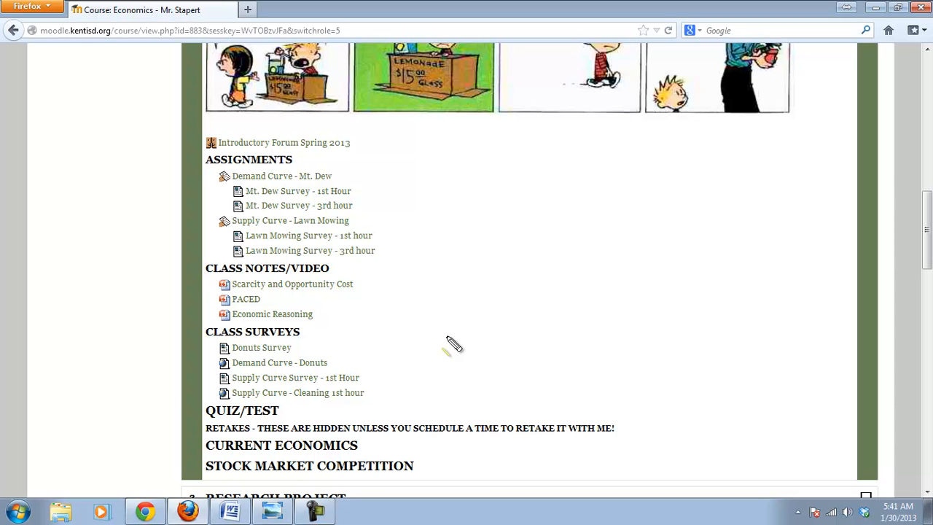
mouse_move(211, 389)
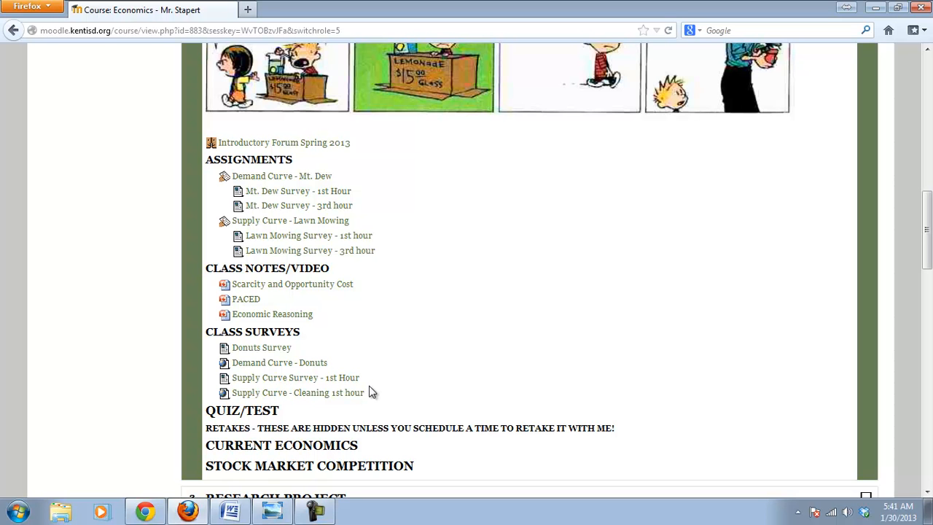
Step: Open the 'Supply Curve - Cleaning 1st hour' survey from the Class Surveys section
left_click(297, 392)
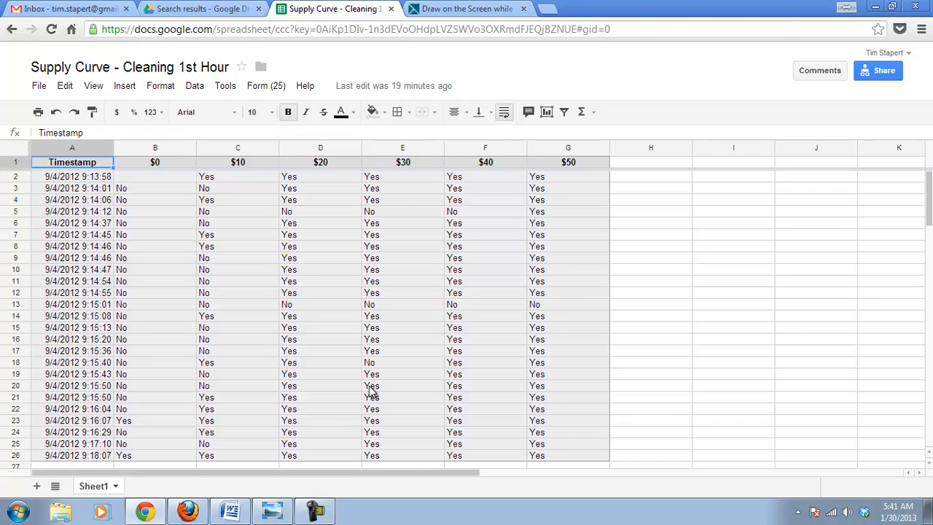
mouse_move(47, 188)
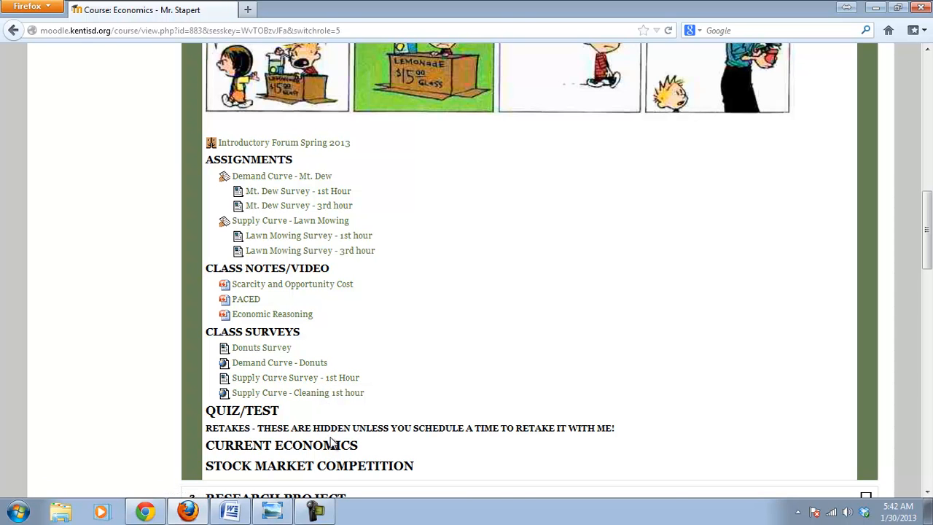
mouse_move(334, 364)
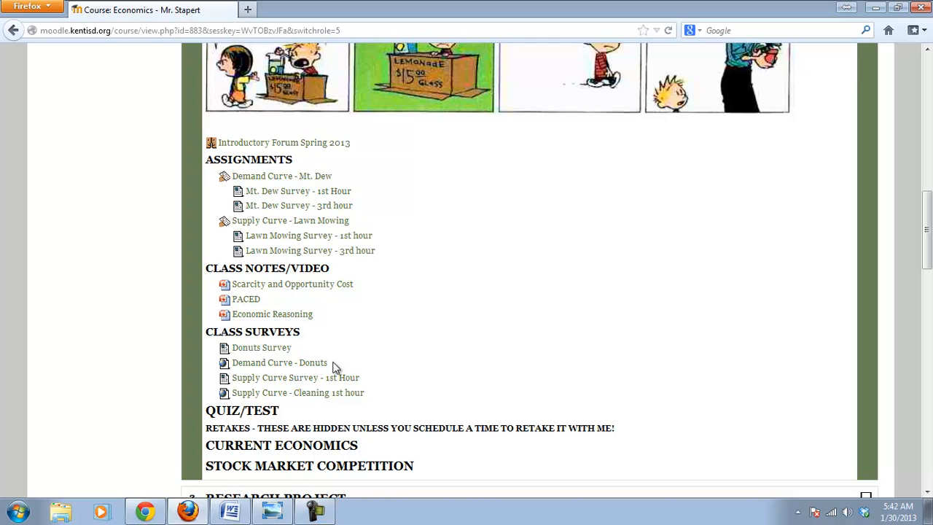
mouse_move(339, 414)
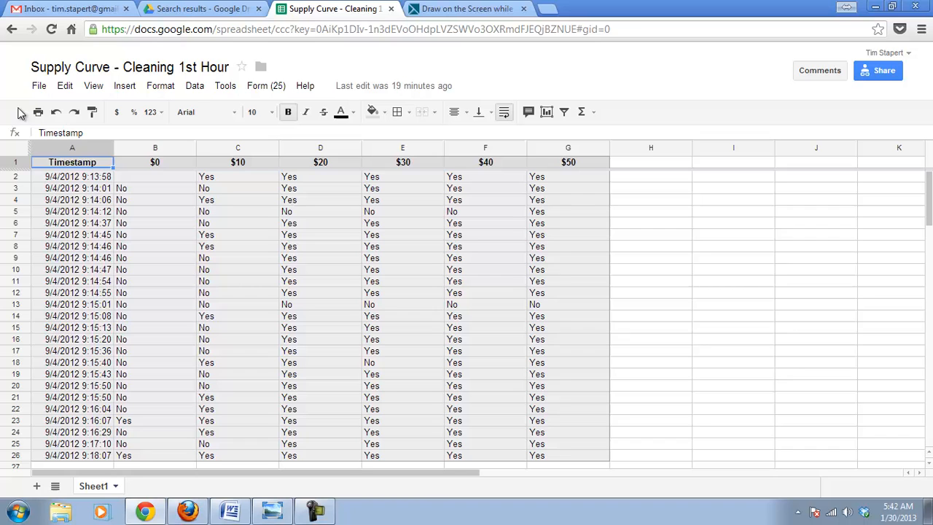
Step: Download the survey responses as a Microsoft Excel (.xlsx) workbook
left_click(39, 86)
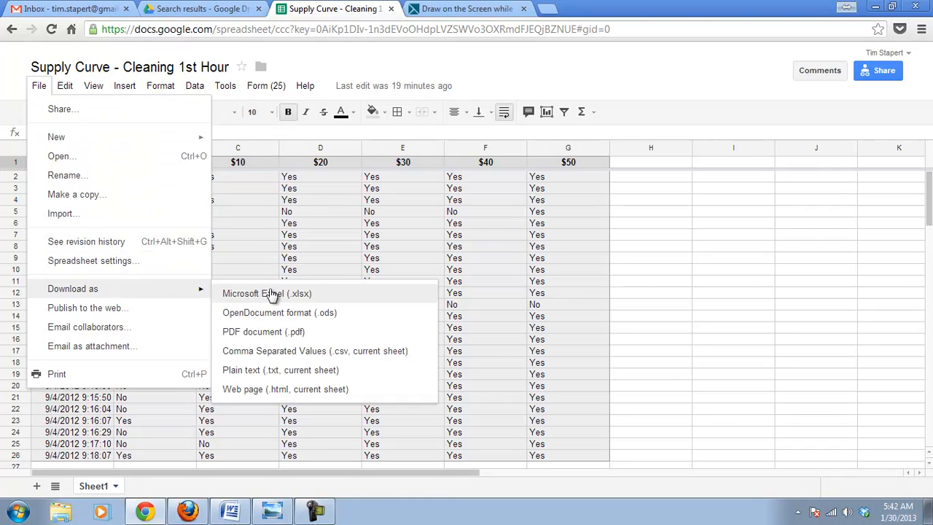
left_click(266, 293)
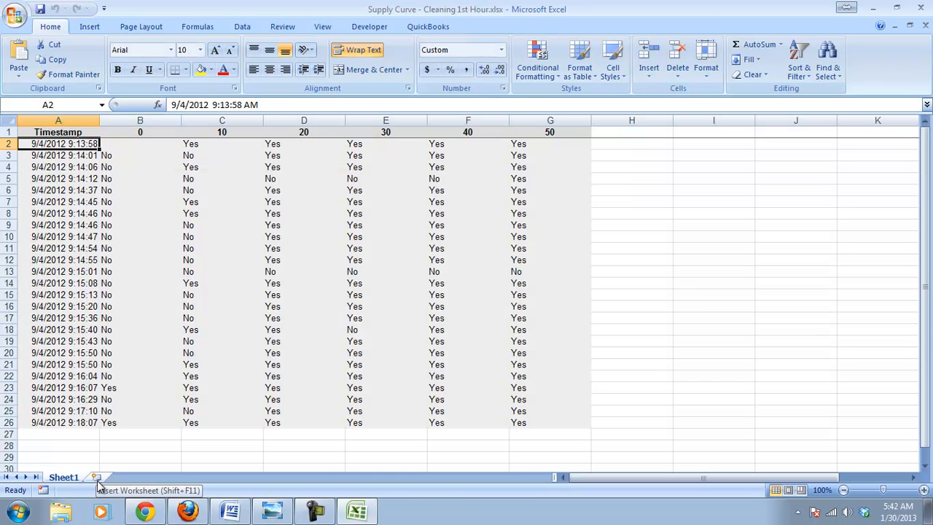
mouse_move(120, 412)
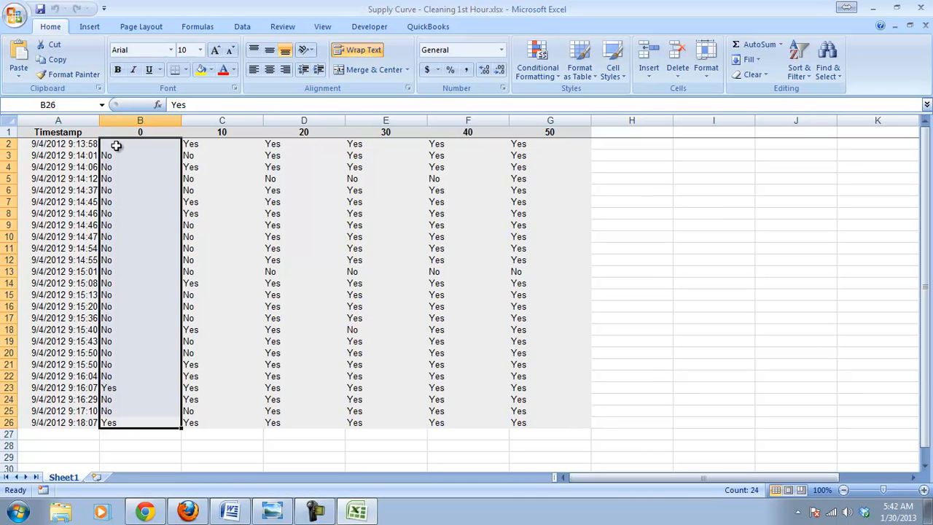
mouse_move(144, 445)
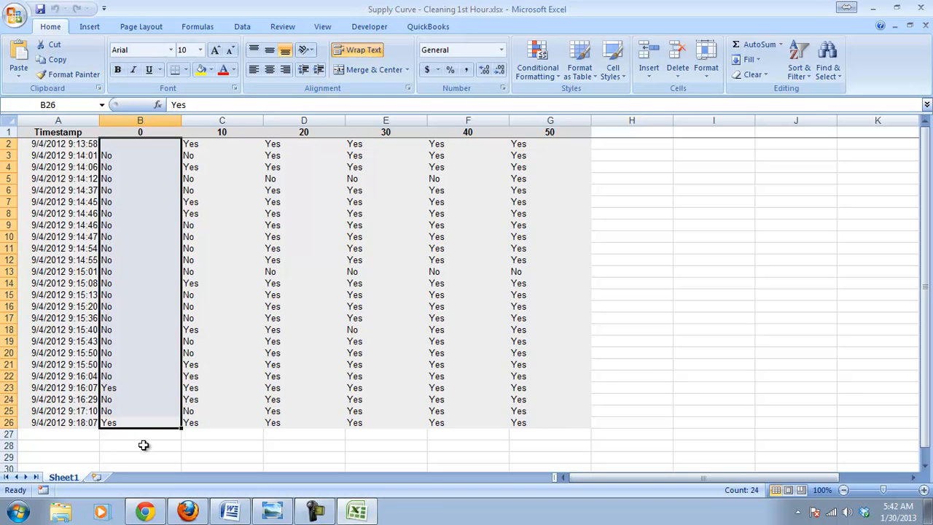
Step: Select cell B27 below the $0 Yes/No answers
left_click(140, 433)
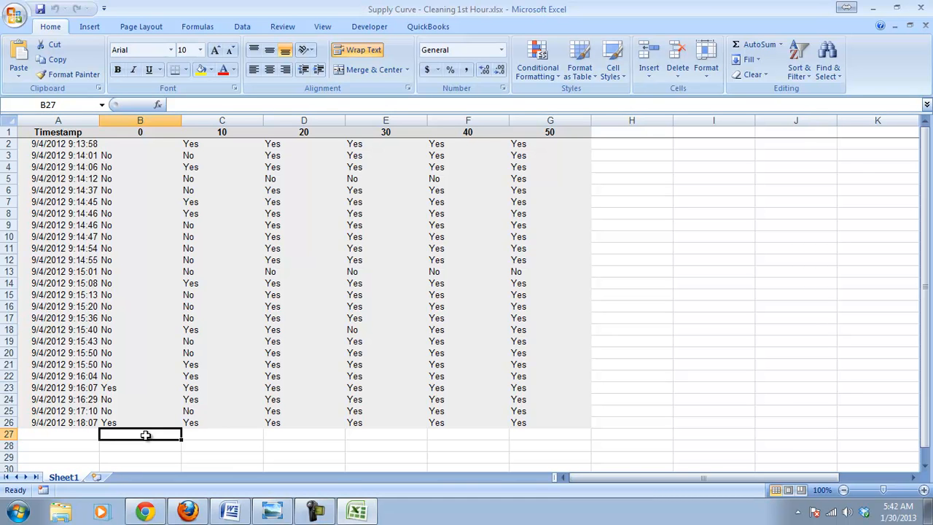
Step: Enter =COUNTIF(B2:B26,"Yes") in B27 to count the $0 Yes answers
type("=C")
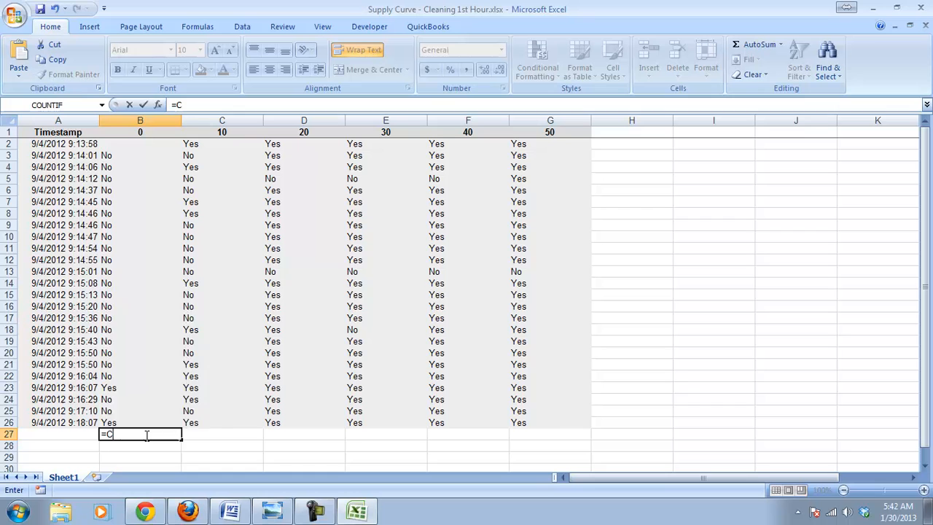
type("OUNTIF")
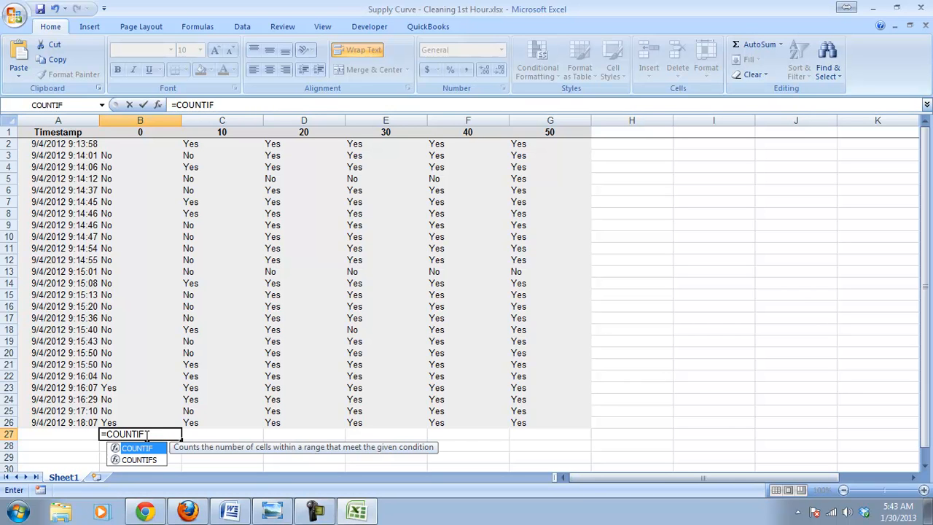
type("(")
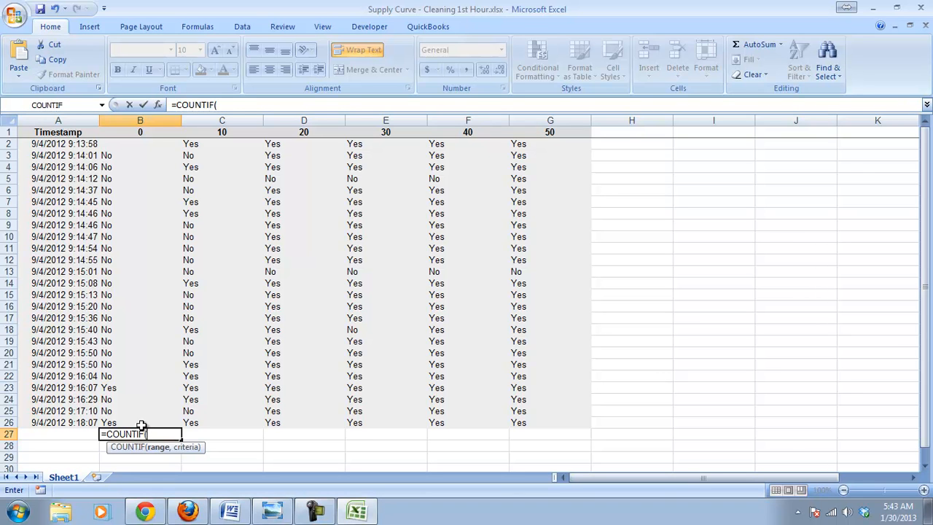
mouse_move(139, 144)
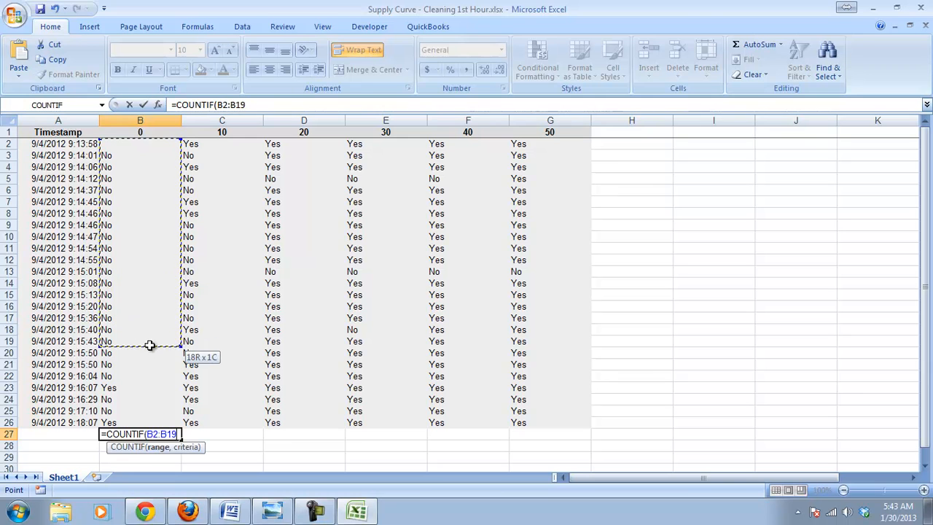
left_click_drag(150, 344, 145, 423)
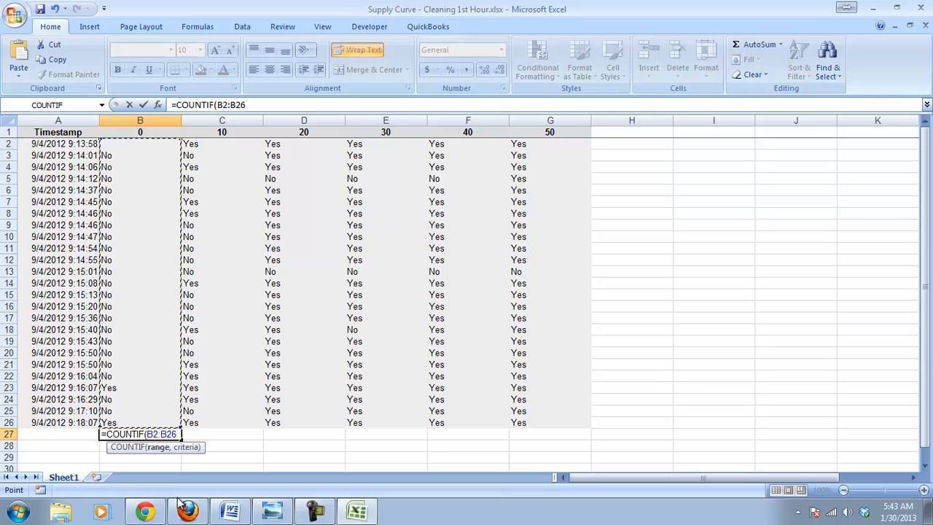
type(",")
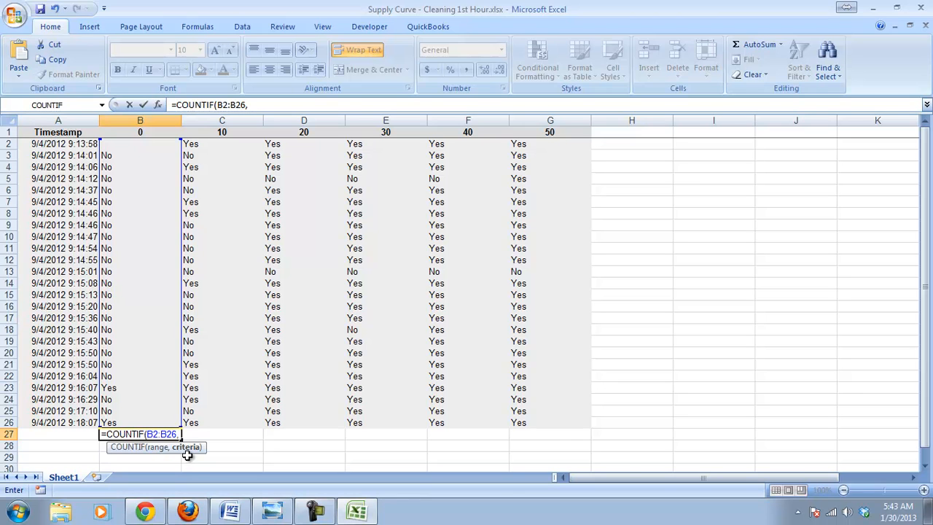
type("\"")
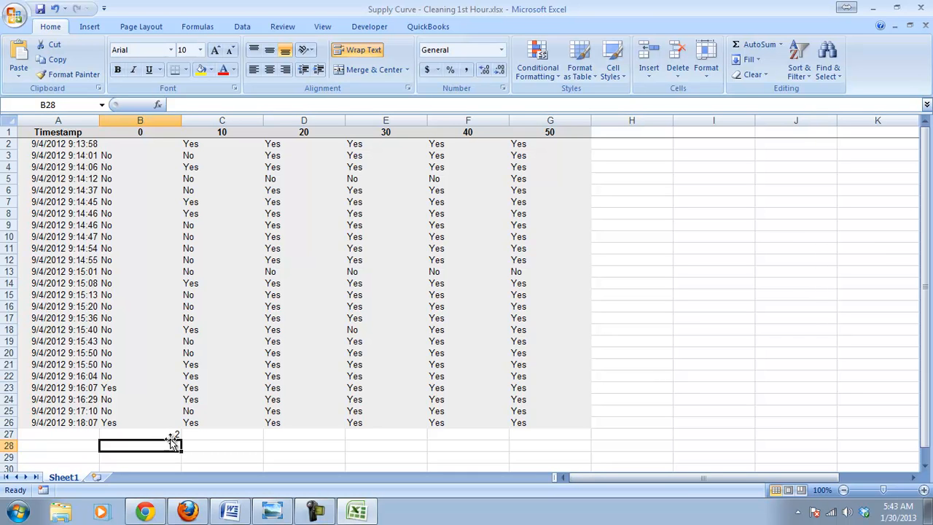
left_click(140, 434)
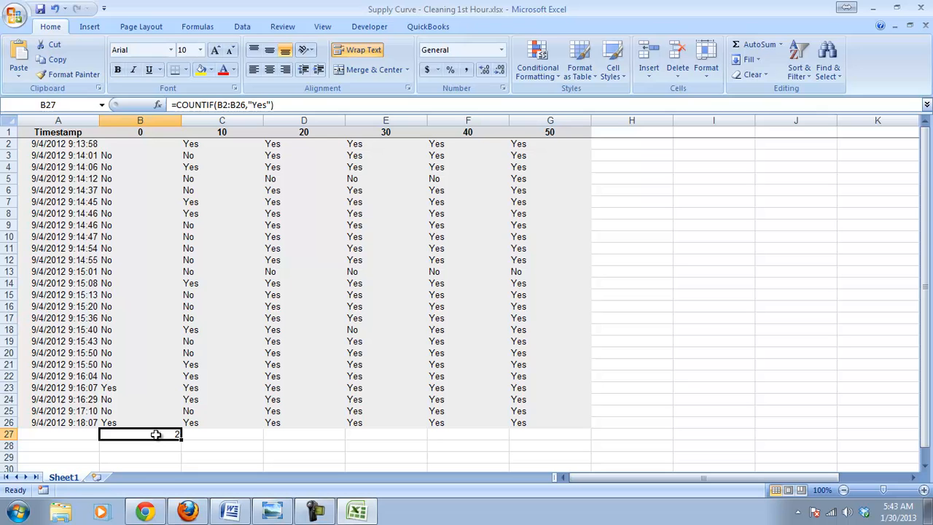
type("=CO")
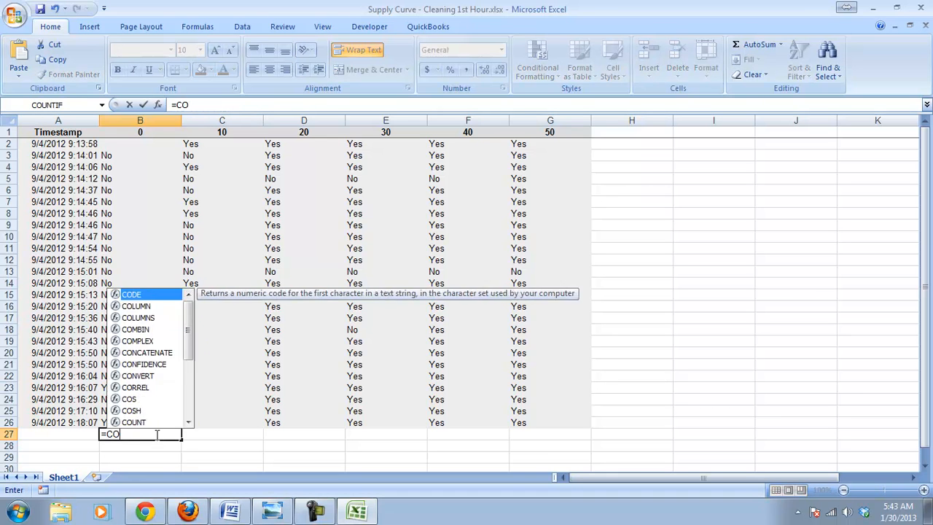
type("UNTIF(")
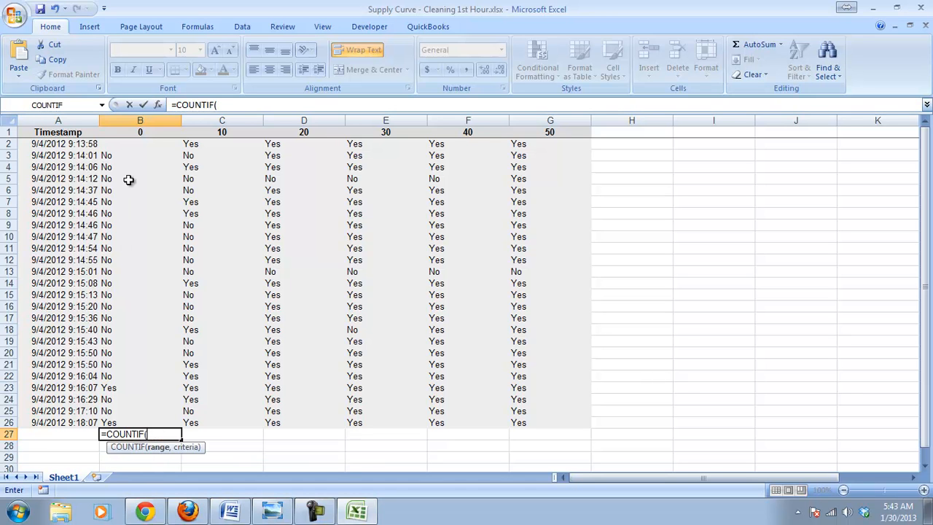
left_click_drag(140, 143, 139, 422)
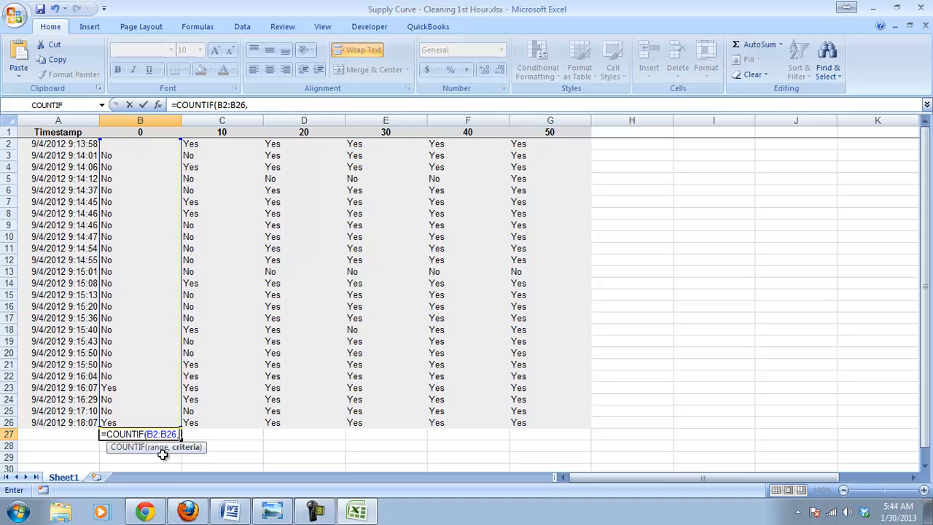
mouse_move(184, 452)
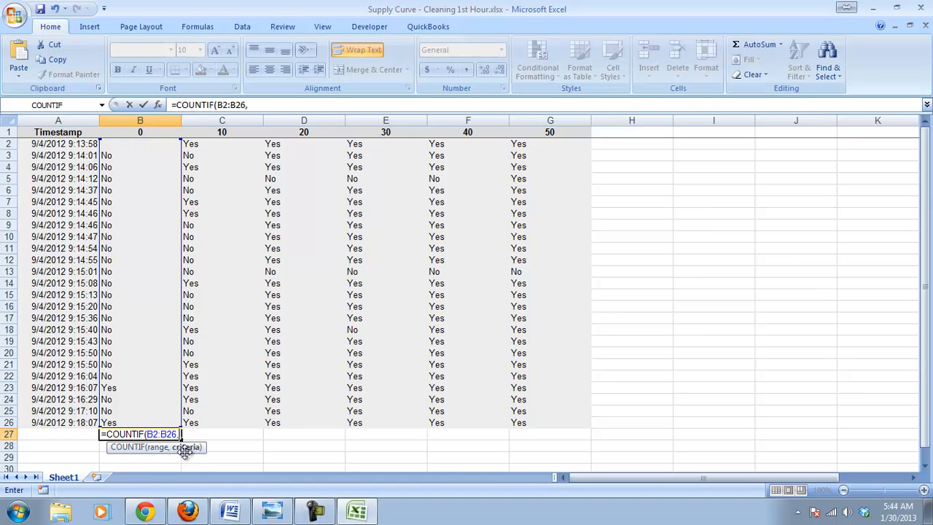
mouse_move(195, 468)
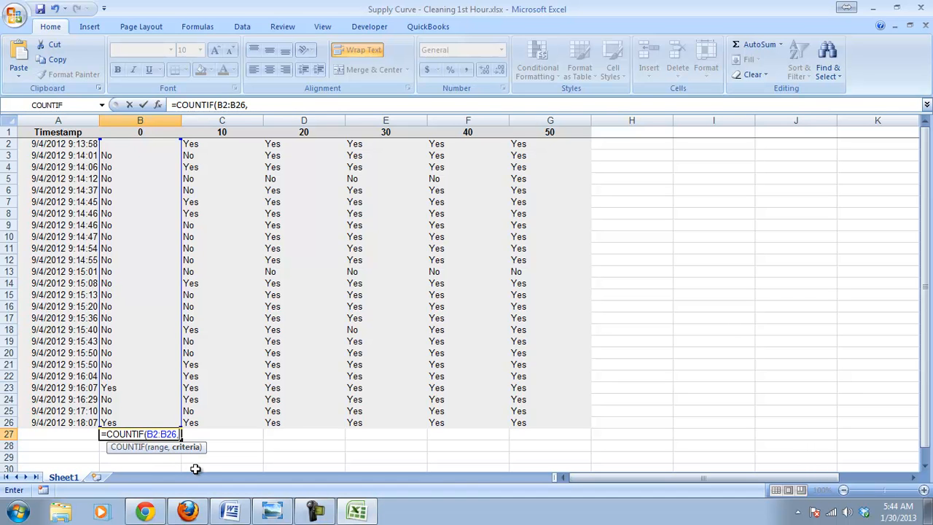
type("\"Ye")
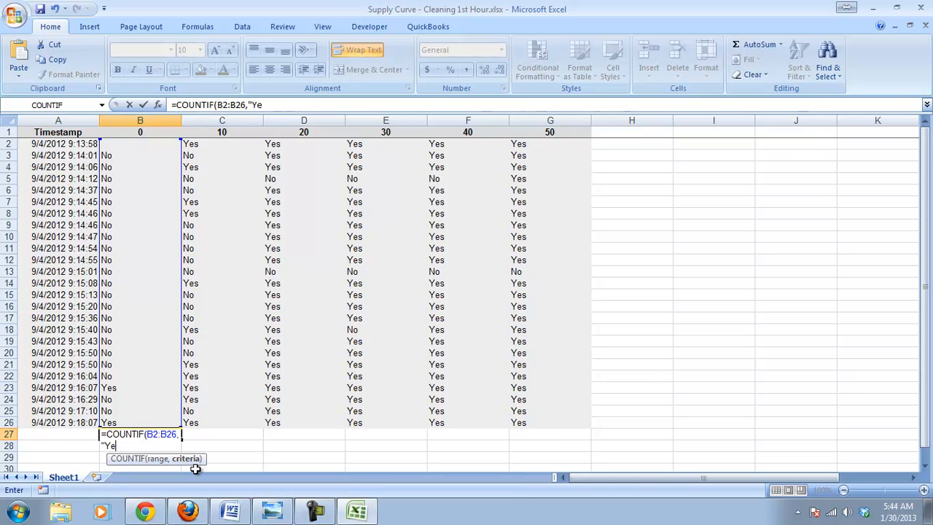
type("s\"")
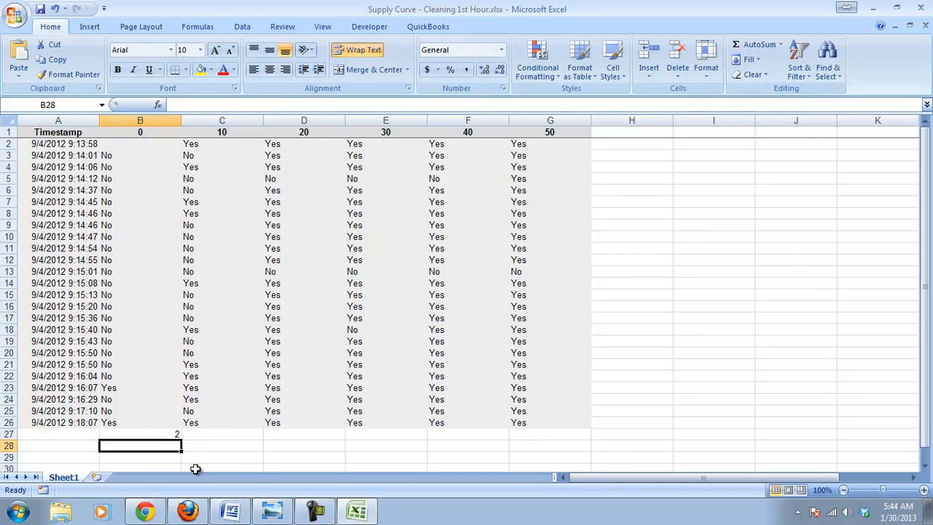
left_click(140, 434)
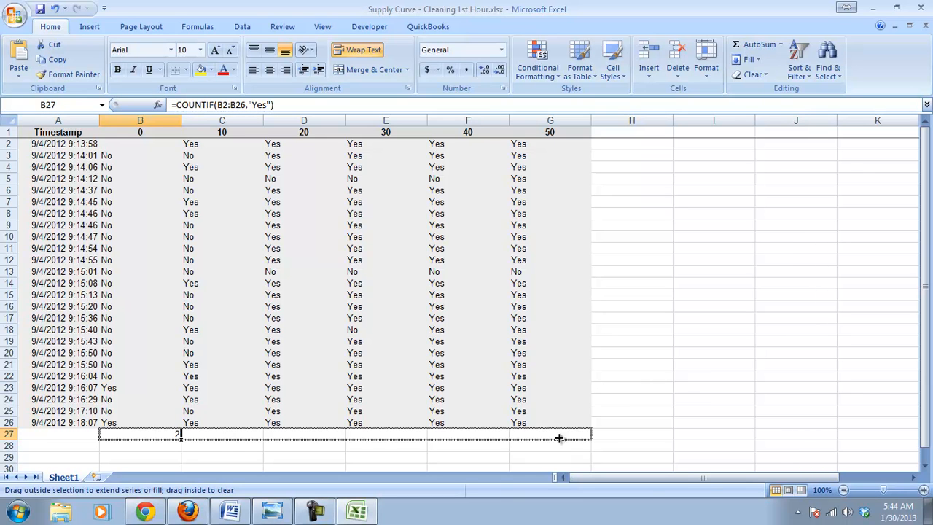
Step: Fill the Yes-count formula across B27:G27 and select the totals with the price row
left_click_drag(177, 434, 583, 433)
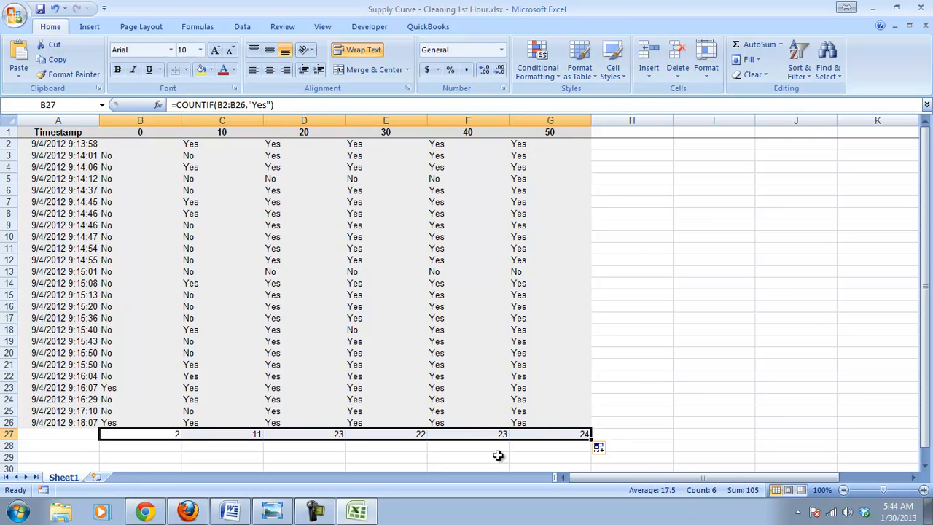
mouse_move(137, 132)
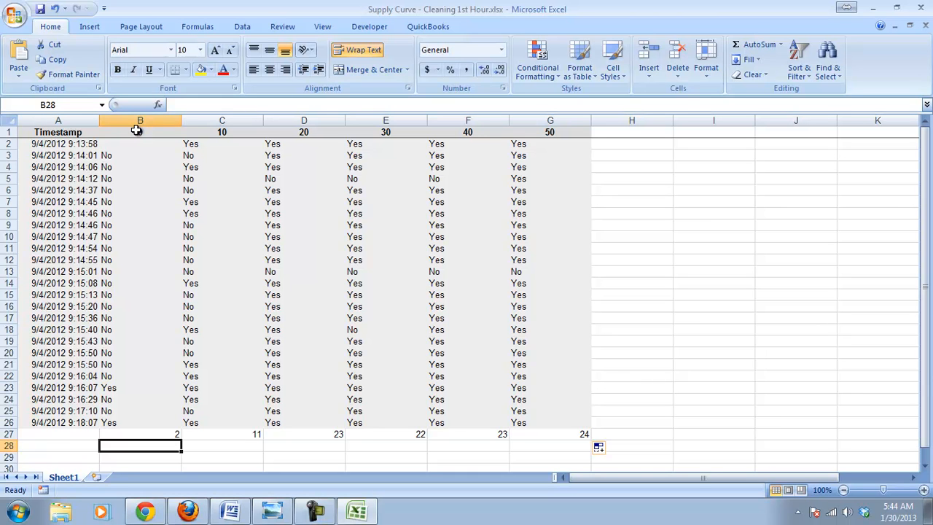
left_click(140, 132)
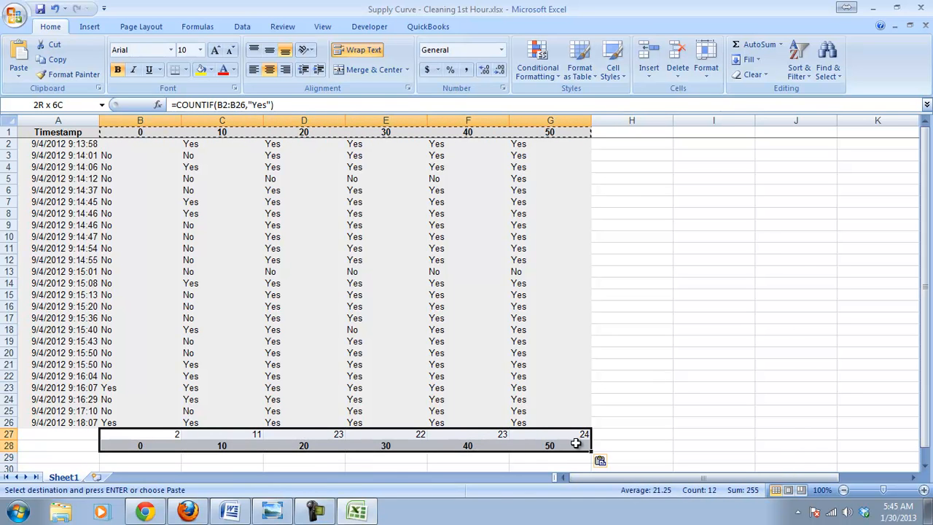
left_click(140, 433)
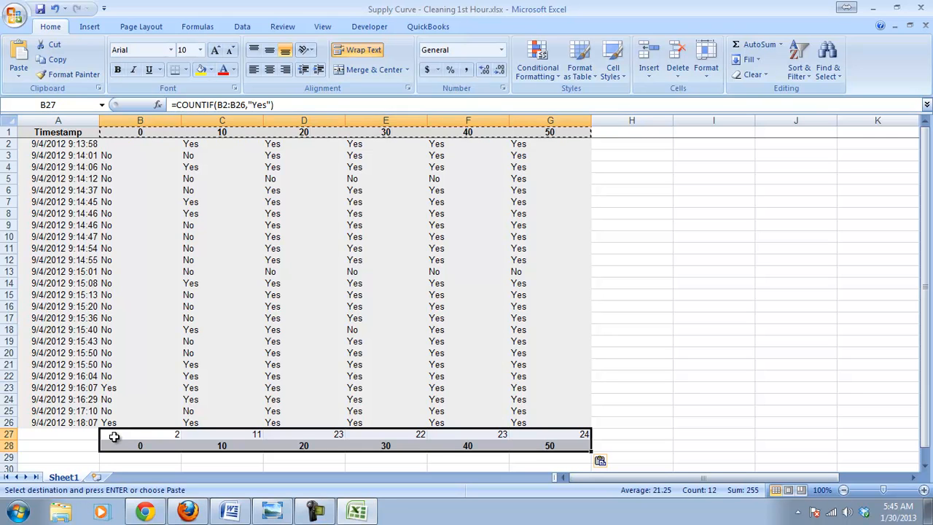
mouse_move(31, 433)
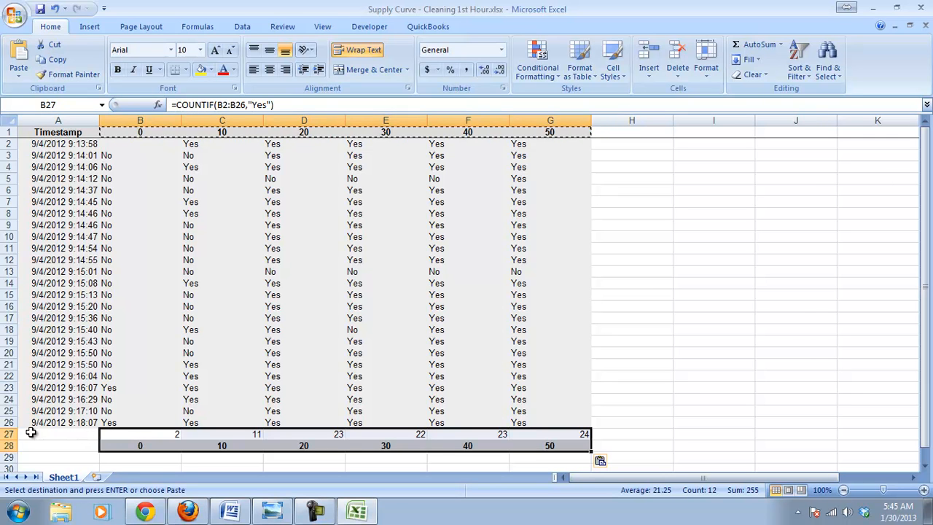
mouse_move(130, 430)
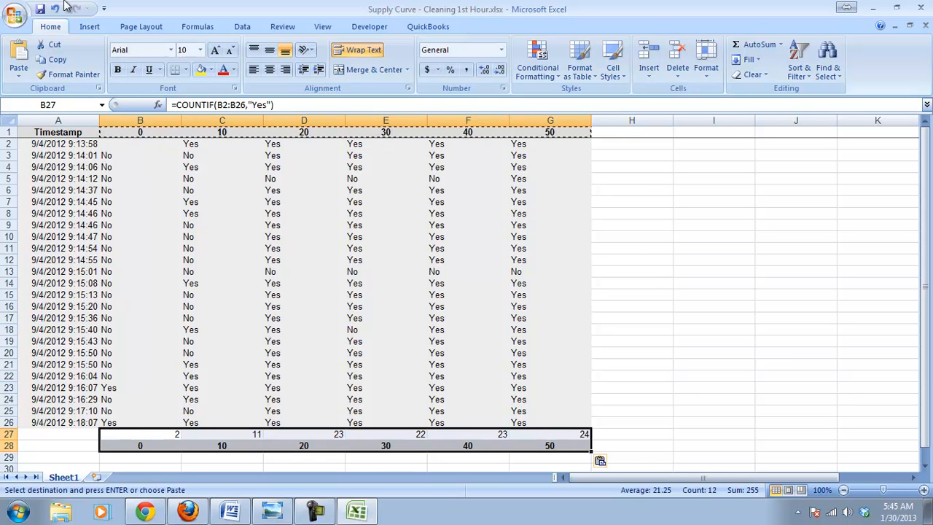
Step: Insert a Scatter with Smooth Lines and Markers chart from the selected data
left_click(89, 26)
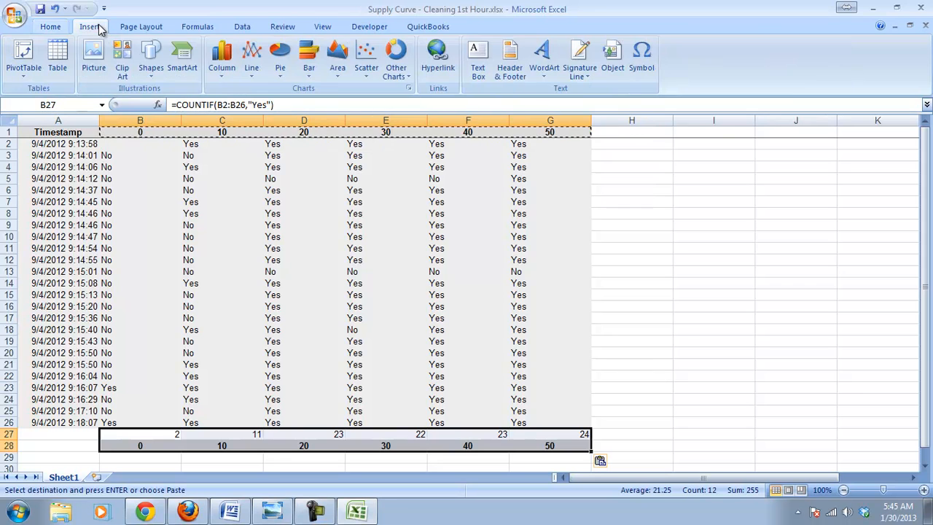
left_click(366, 54)
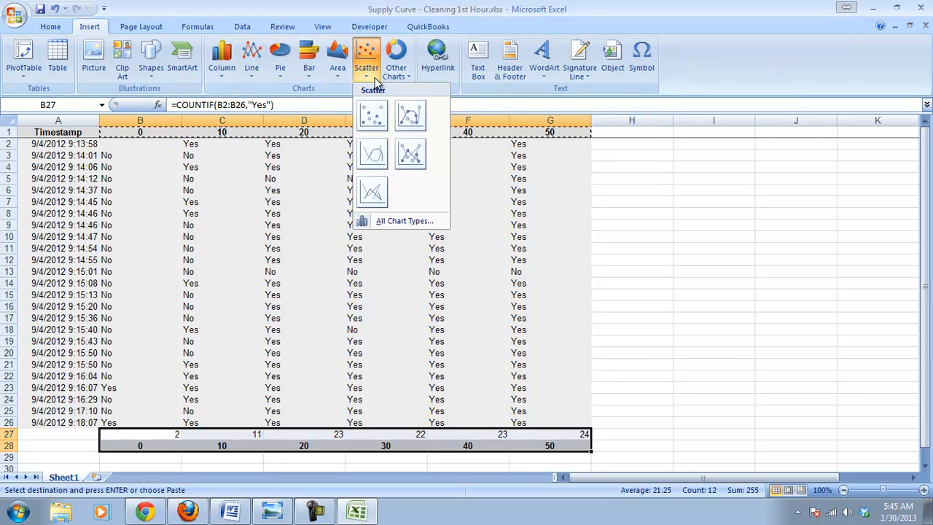
mouse_move(410, 116)
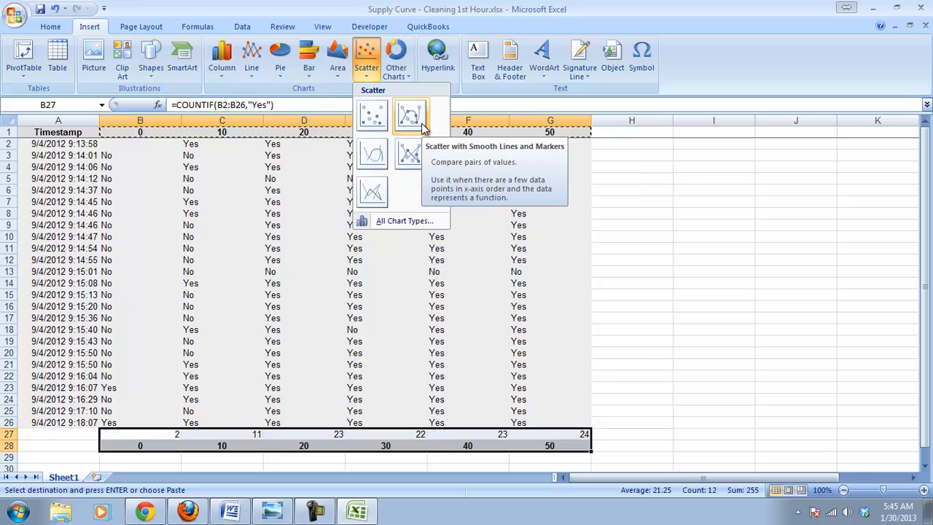
left_click(409, 115)
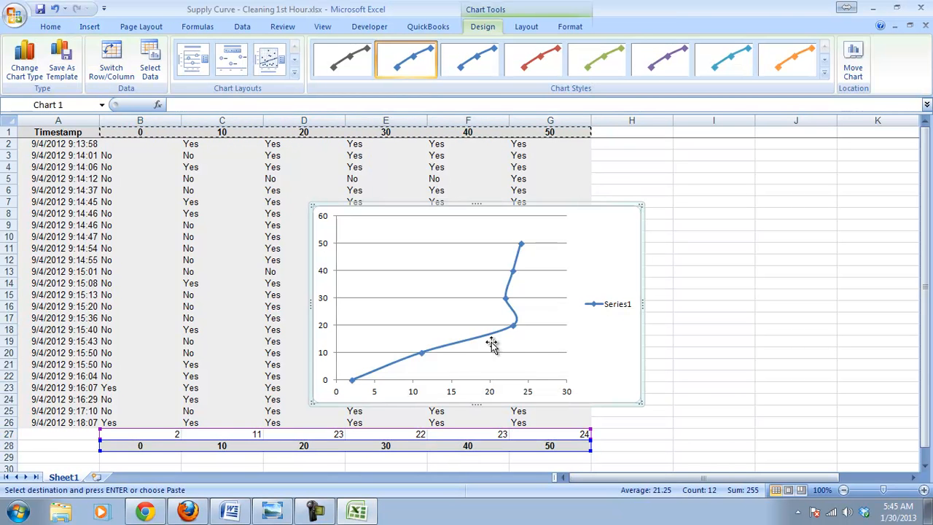
mouse_move(509, 302)
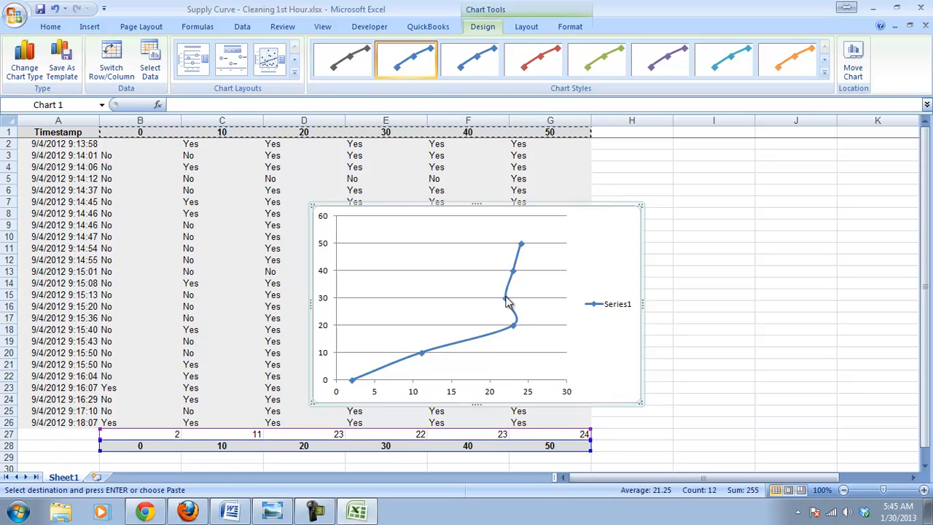
mouse_move(506, 336)
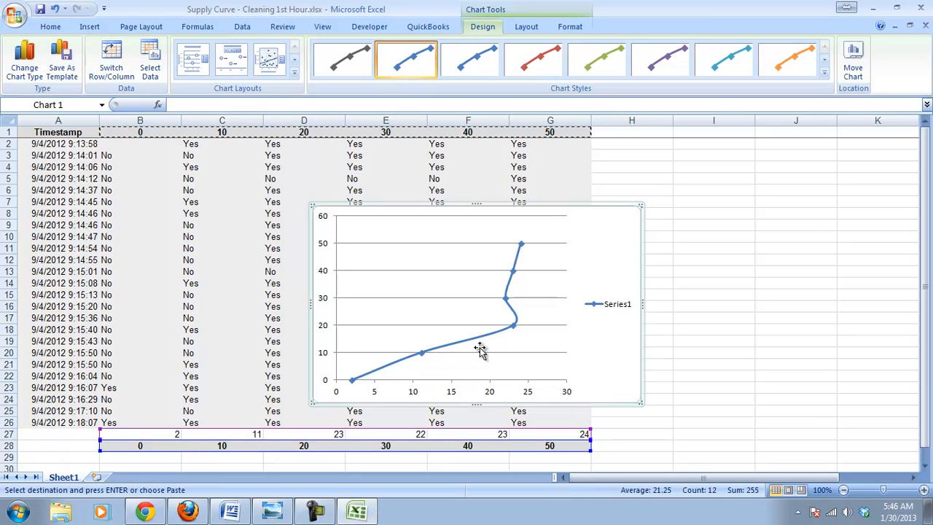
mouse_move(519, 263)
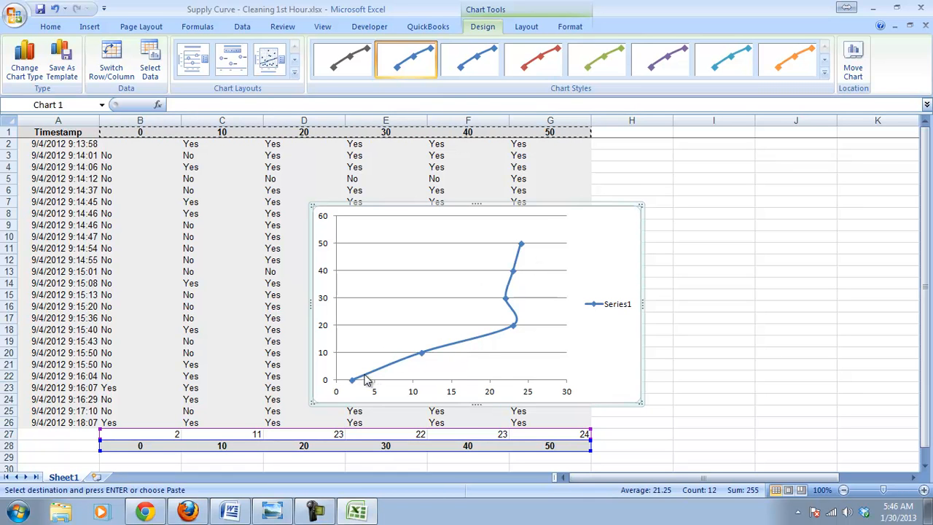
mouse_move(538, 252)
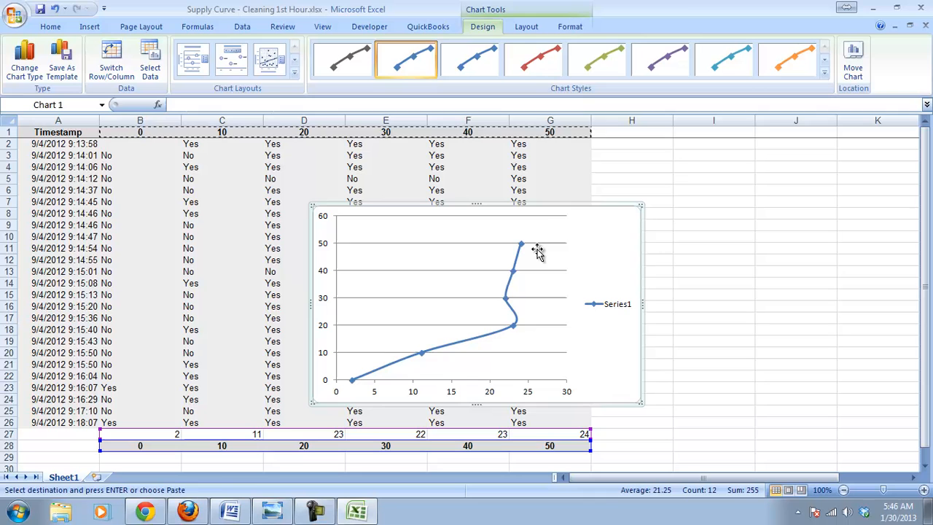
mouse_move(559, 290)
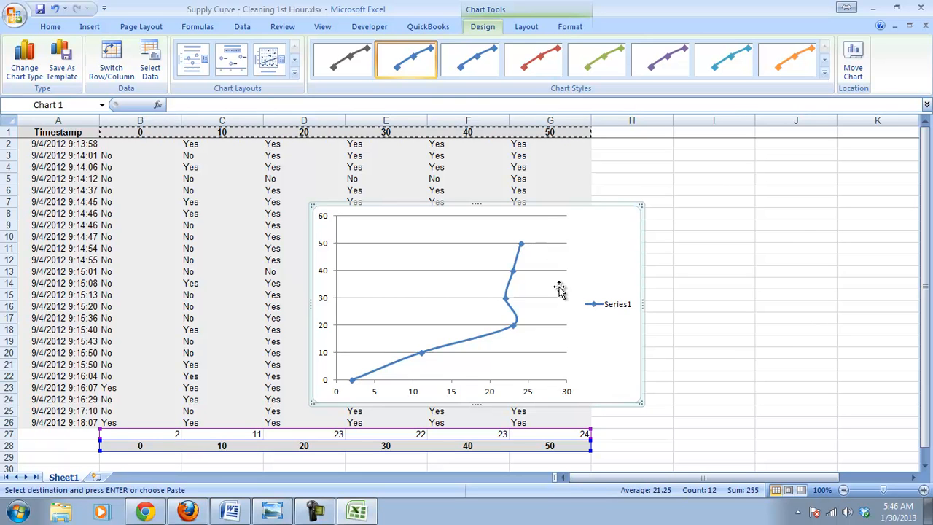
mouse_move(557, 297)
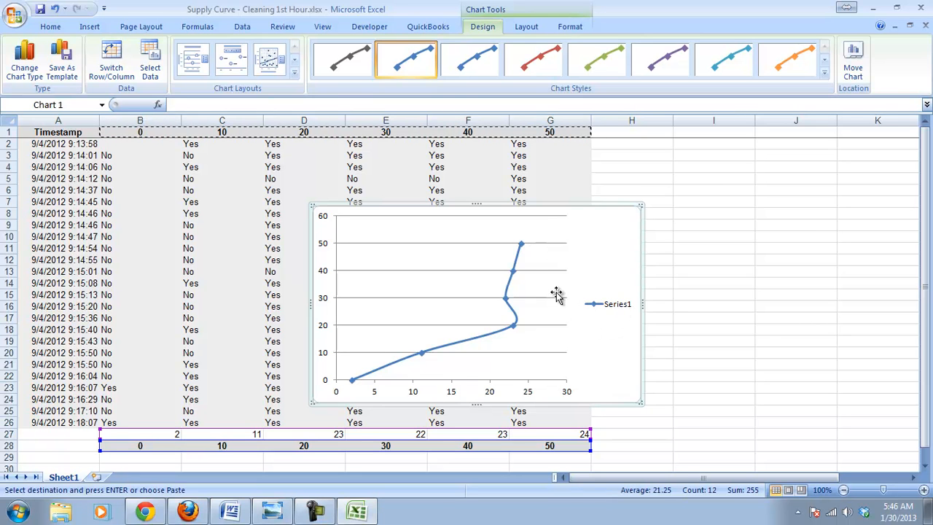
mouse_move(512, 285)
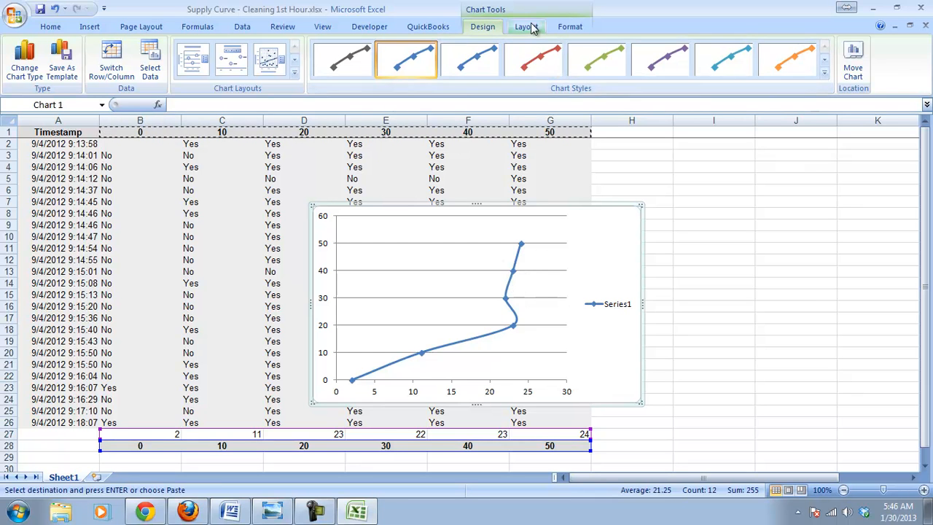
Step: Add the chart title 'Supply Curve' above the chart
left_click(525, 27)
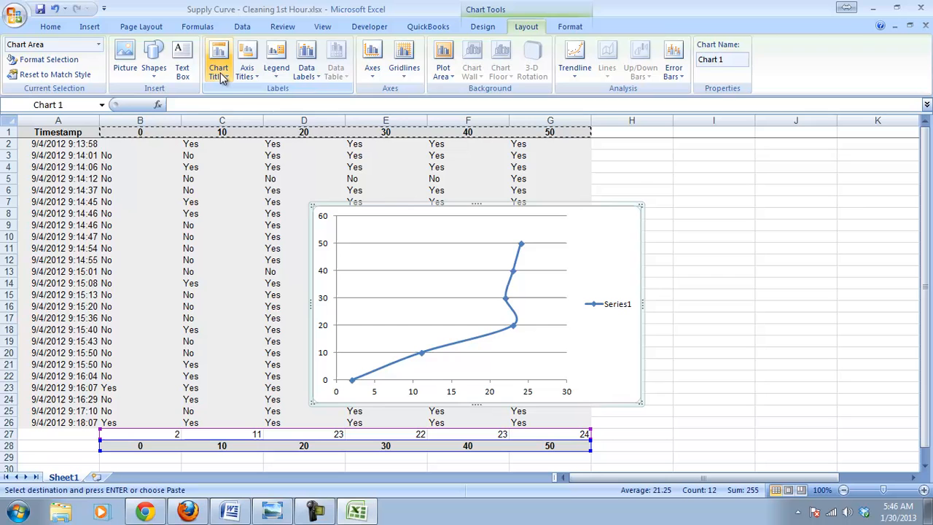
left_click(218, 62)
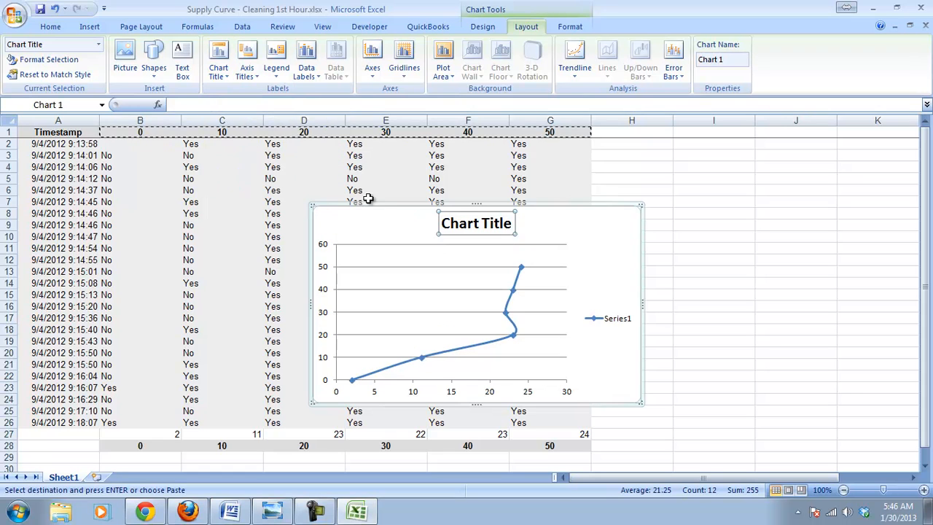
mouse_move(411, 274)
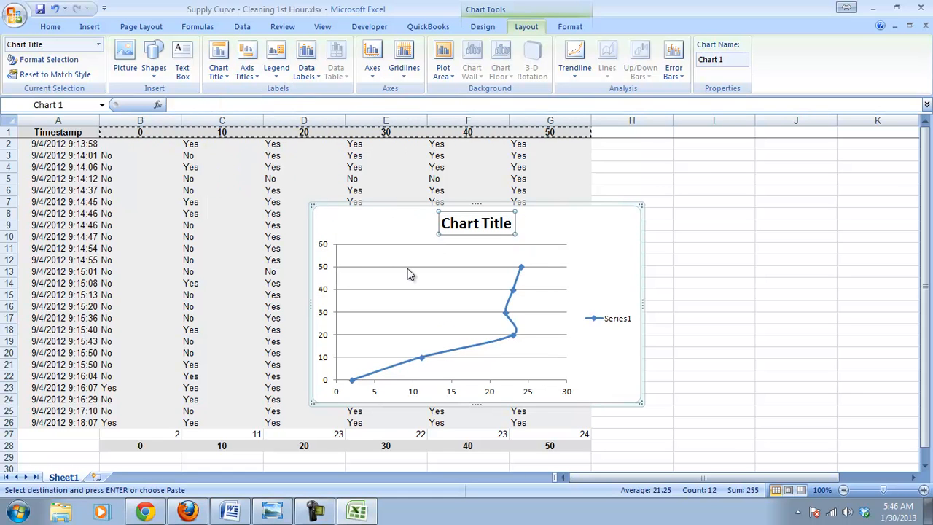
type("Supply Curve")
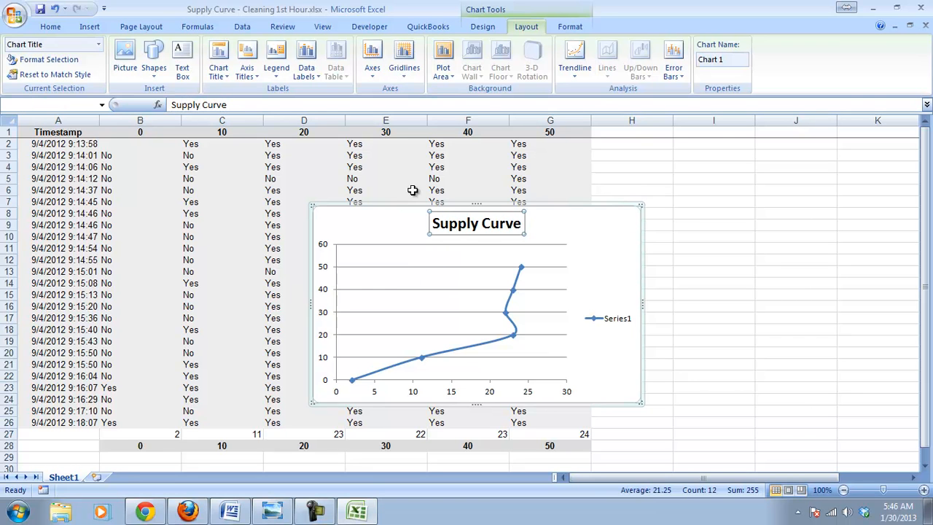
Step: Add 'Quantity' as the horizontal axis title
left_click(247, 58)
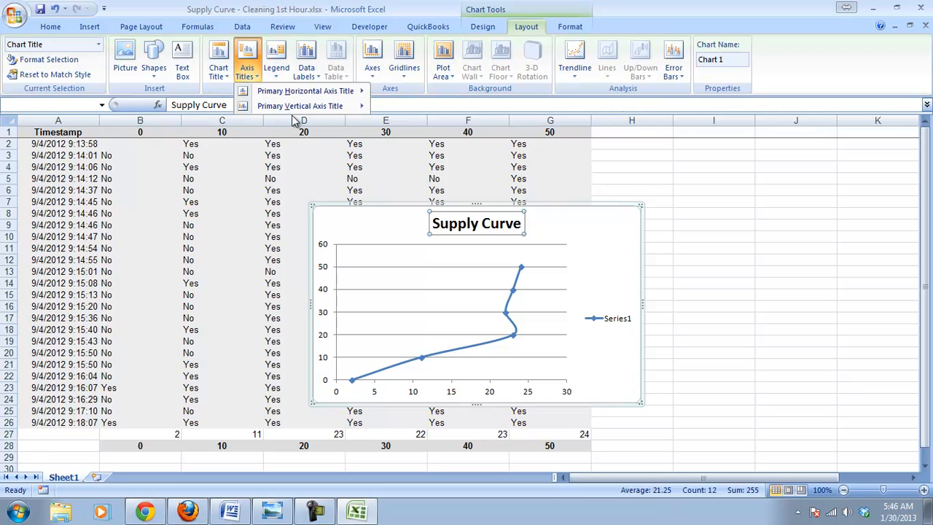
left_click(305, 91)
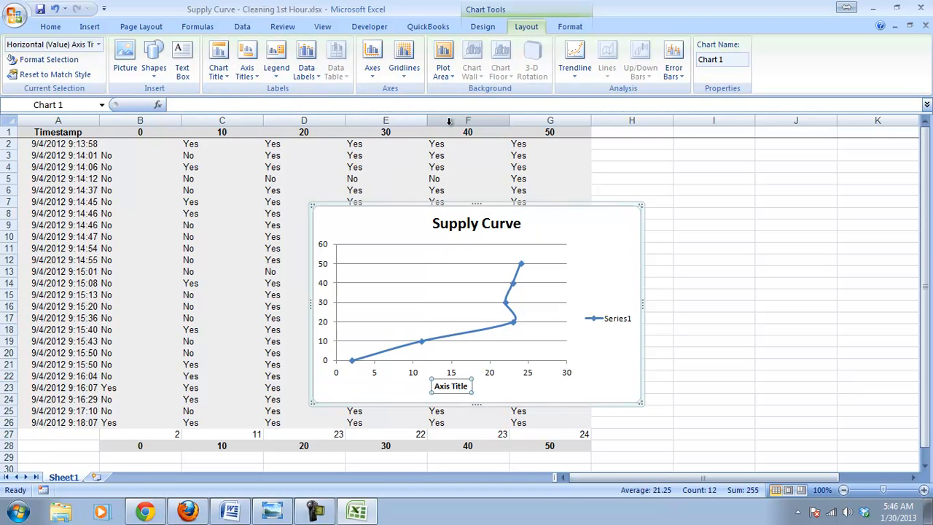
type("Quantity")
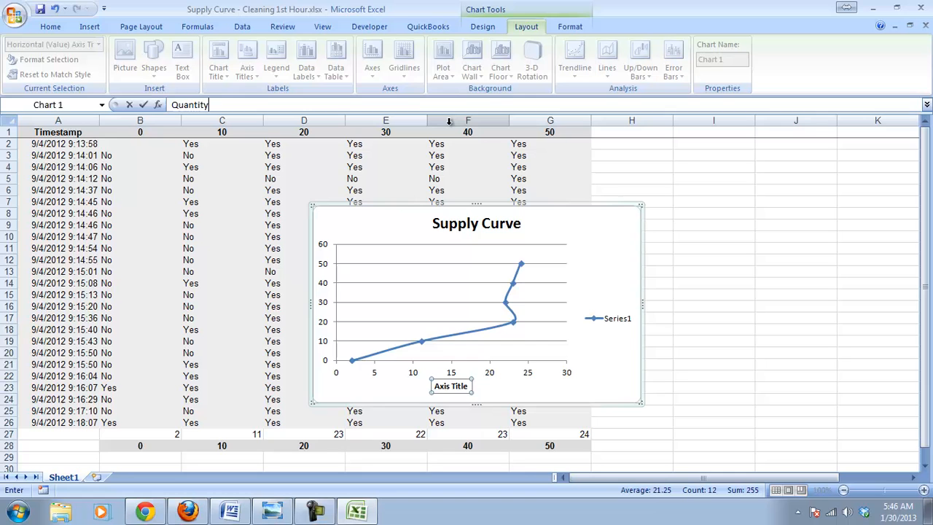
left_click(247, 59)
type("Price")
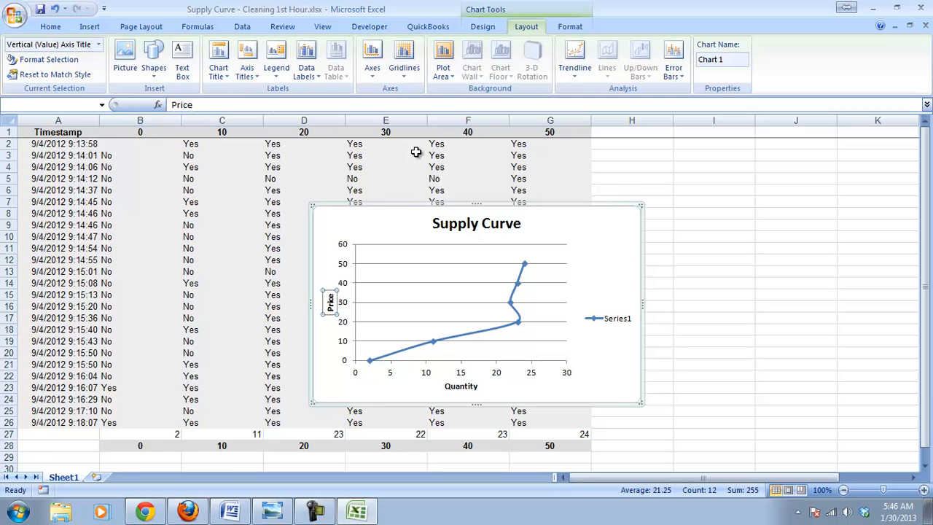
mouse_move(621, 219)
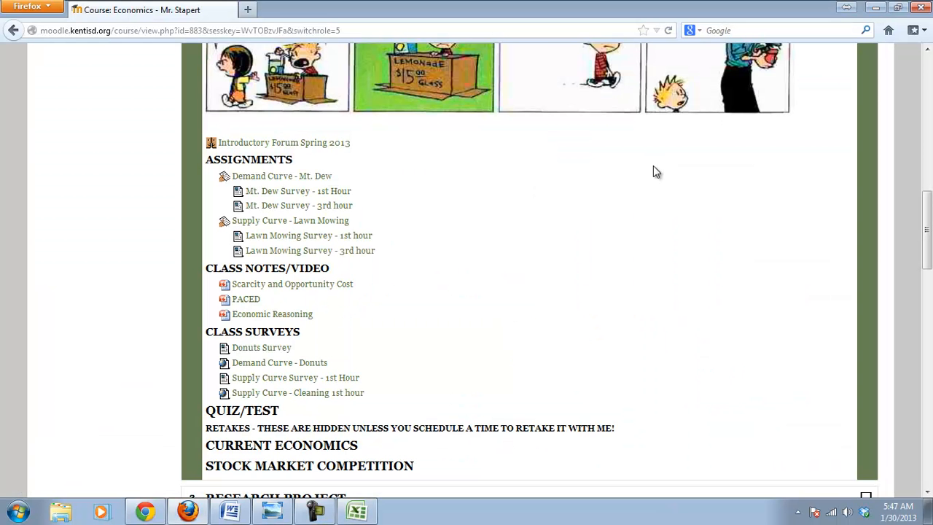
mouse_move(308, 235)
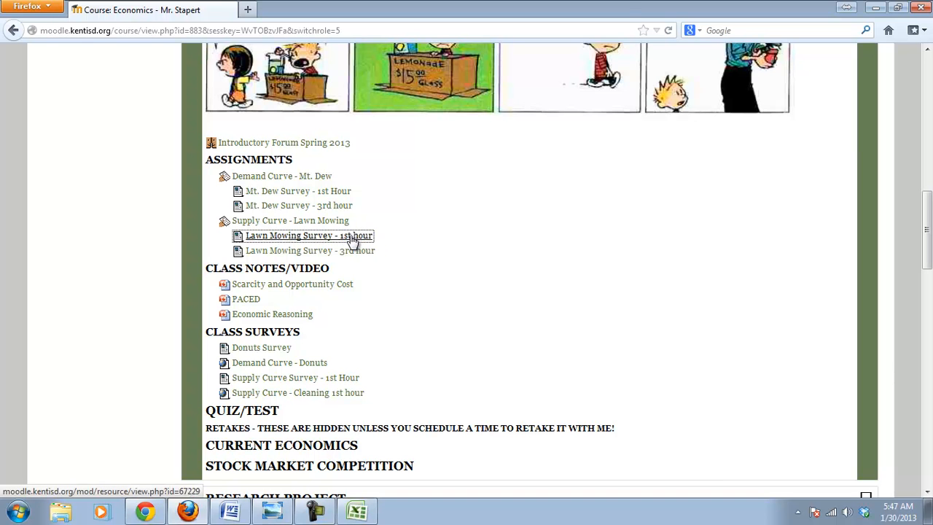
left_click(309, 235)
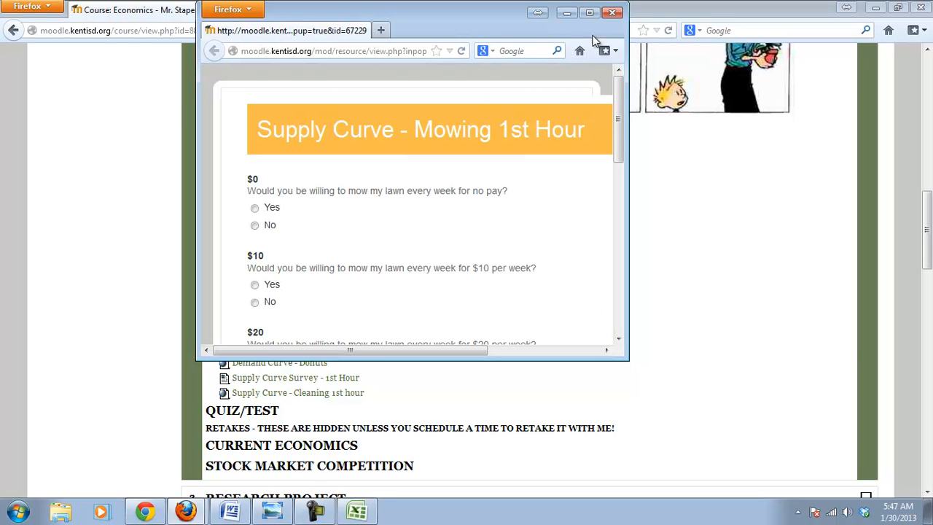
left_click(612, 12)
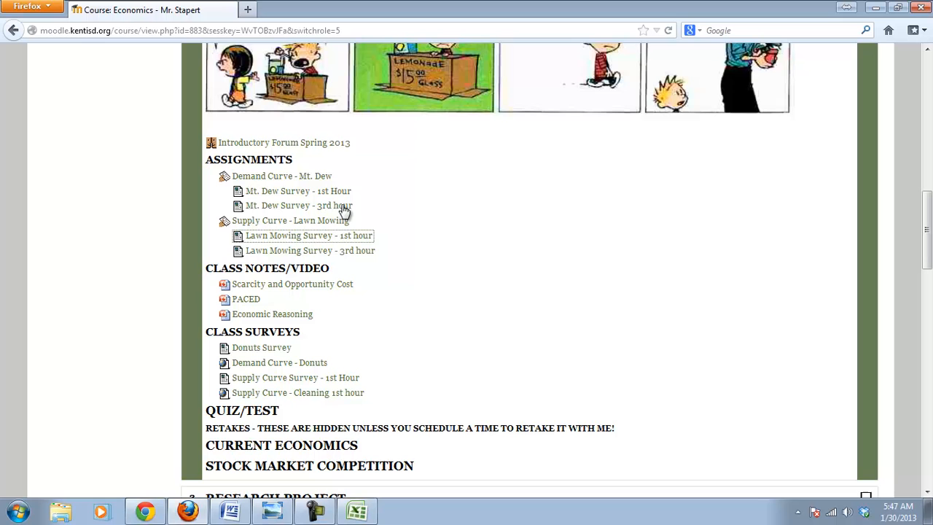
mouse_move(290, 220)
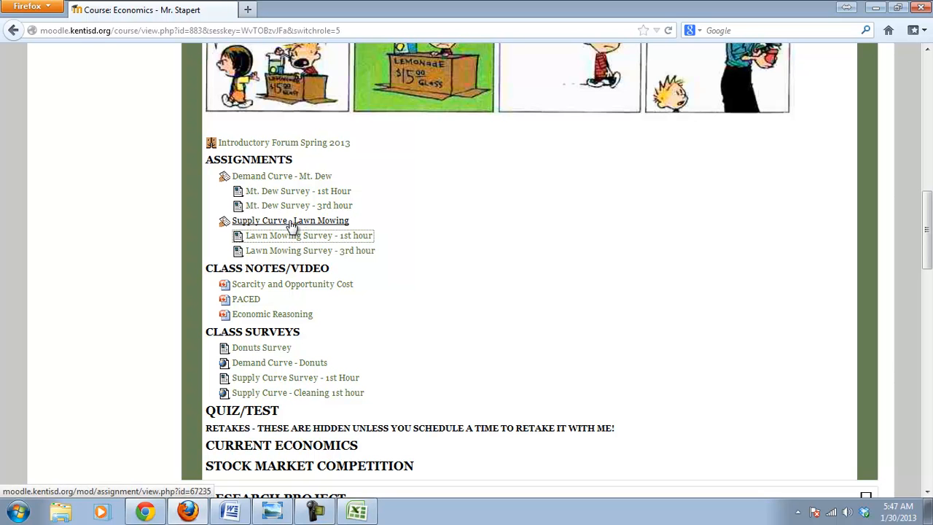
Step: Open the 'Supply Curve - Lawn Mowing' assignment and start browsing for a file to upload
left_click(290, 220)
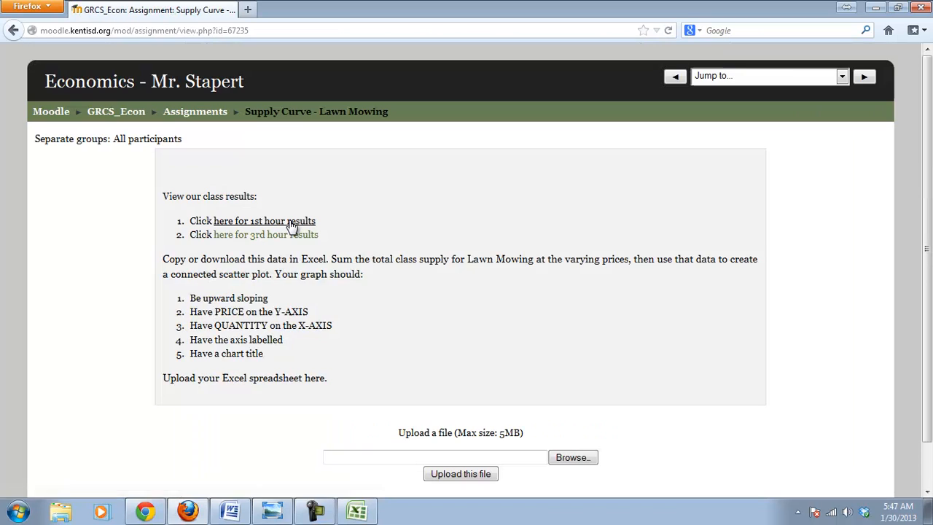
mouse_move(264, 221)
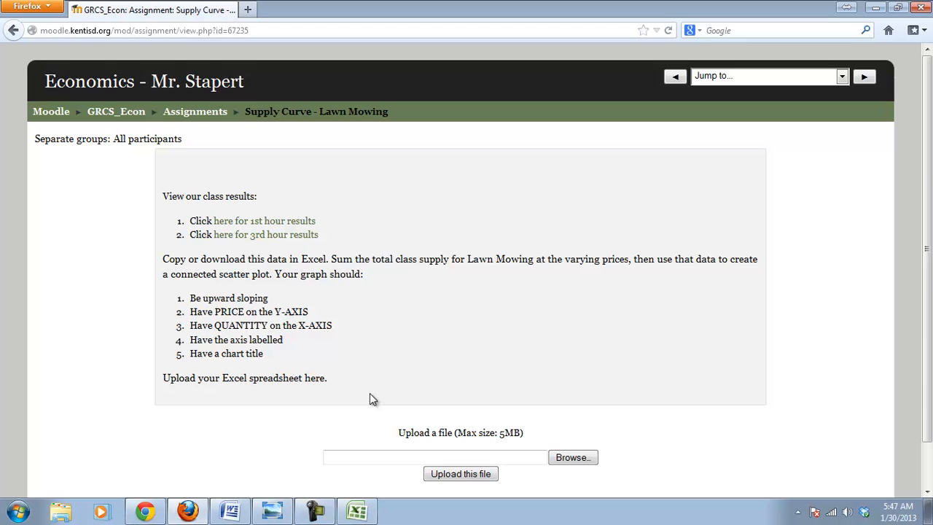
mouse_move(572, 457)
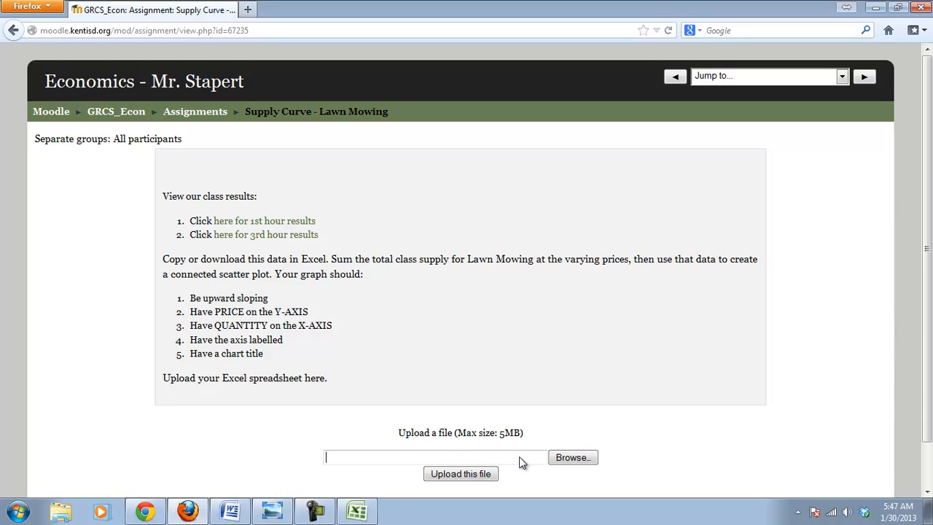
left_click(572, 457)
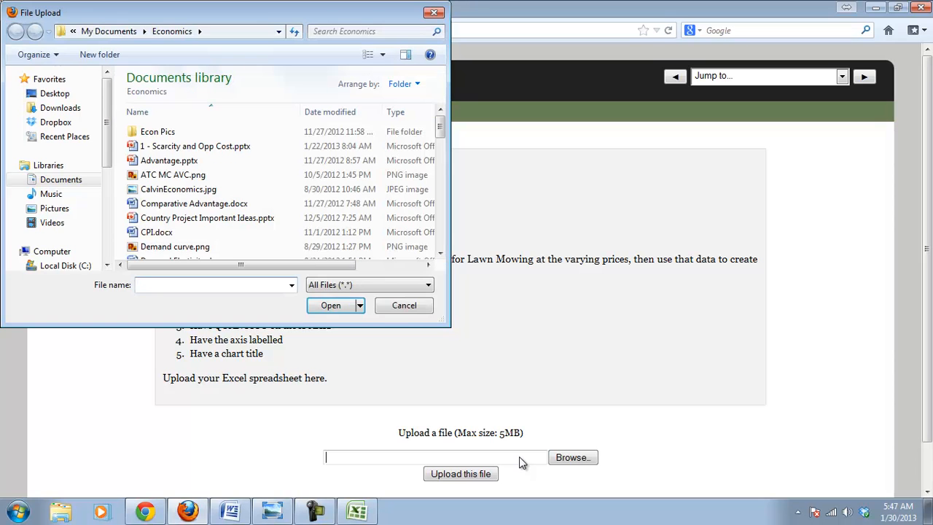